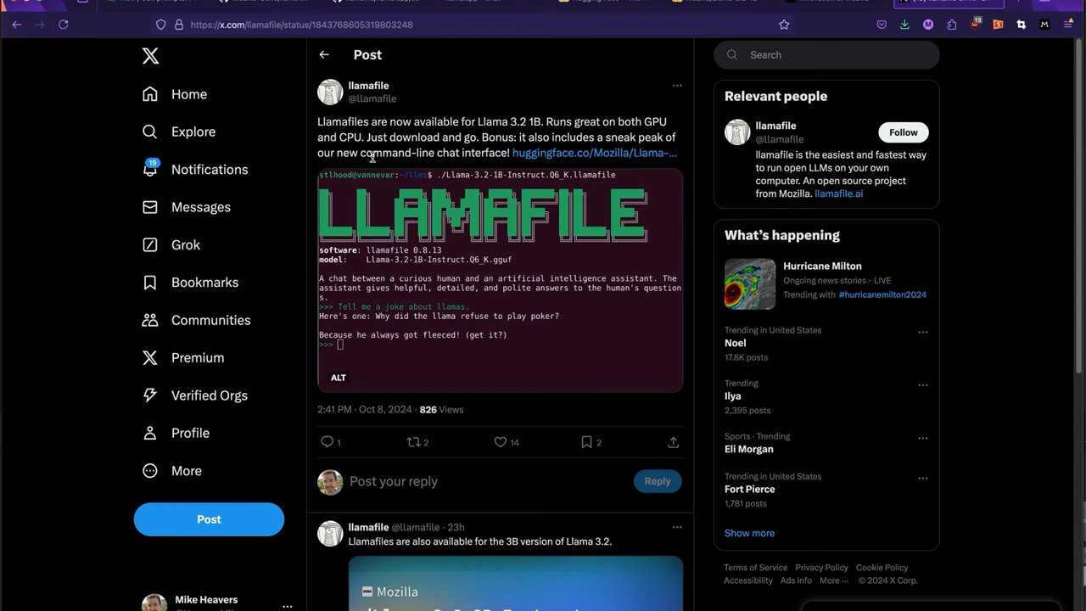
{"action": "mouse_move", "coordinate": [472, 124]}
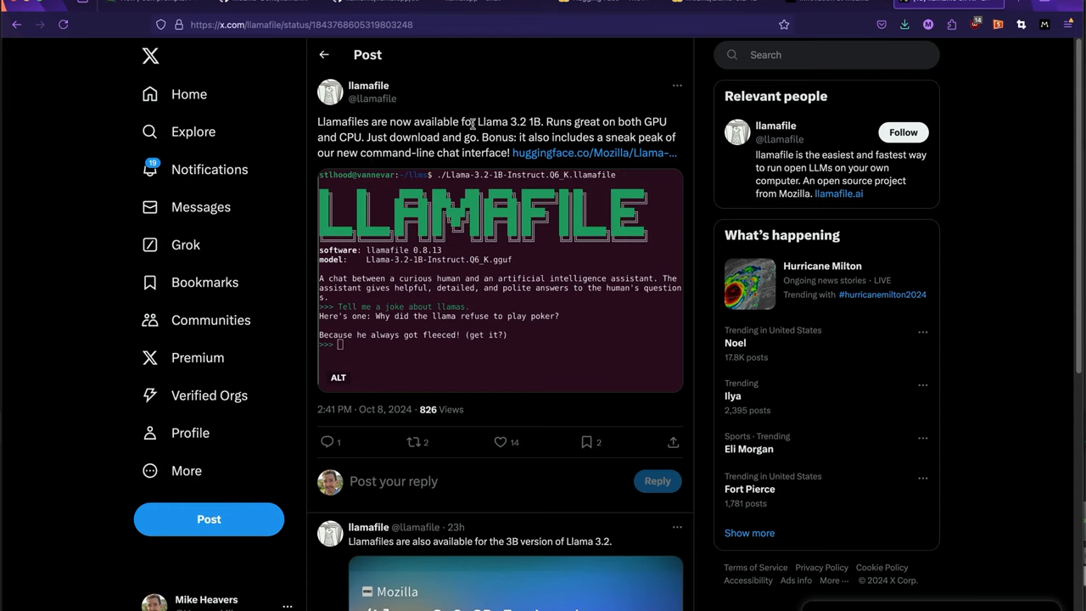
{"action": "mouse_move", "coordinate": [475, 122]}
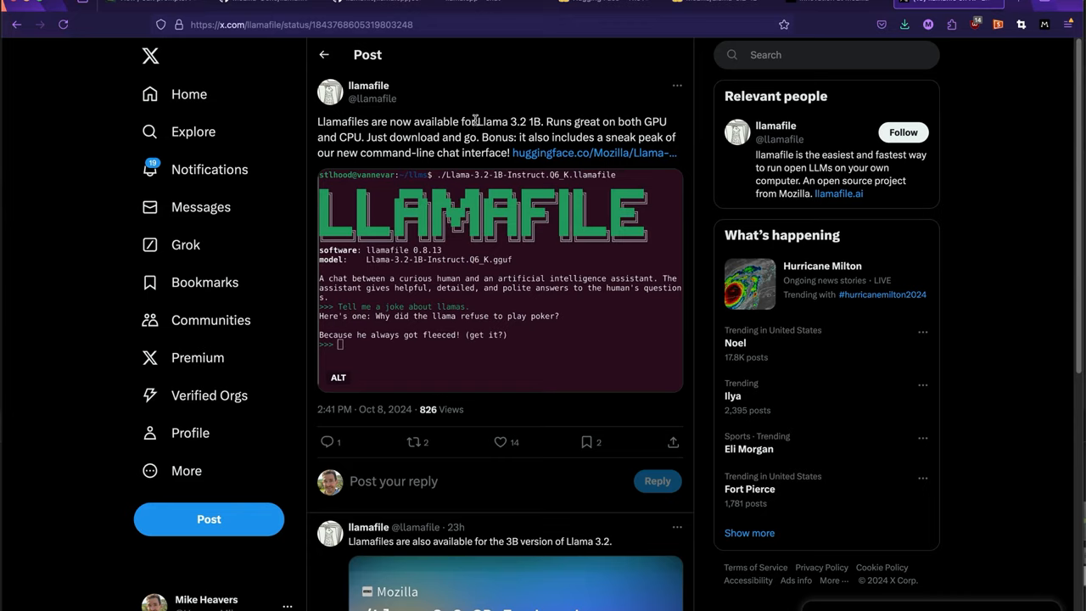
{"action": "mouse_move", "coordinate": [369, 85]}
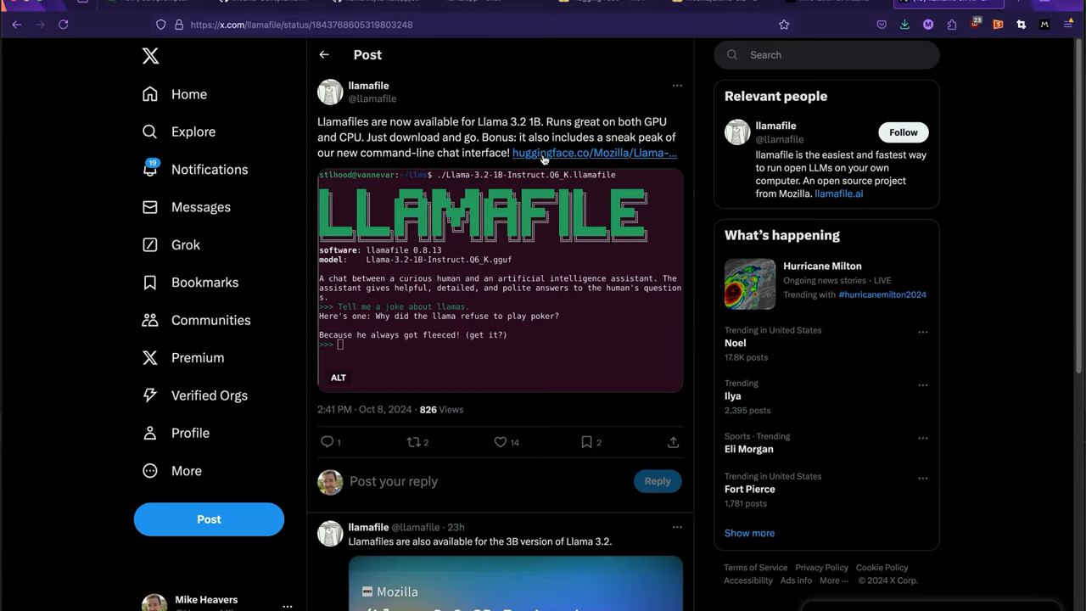
Step: Reach the Llama-3.2-1B-Instruct-llamafile page and select its Quickstart wget and chmod commands
{"action": "left_click", "coordinate": [594, 153]}
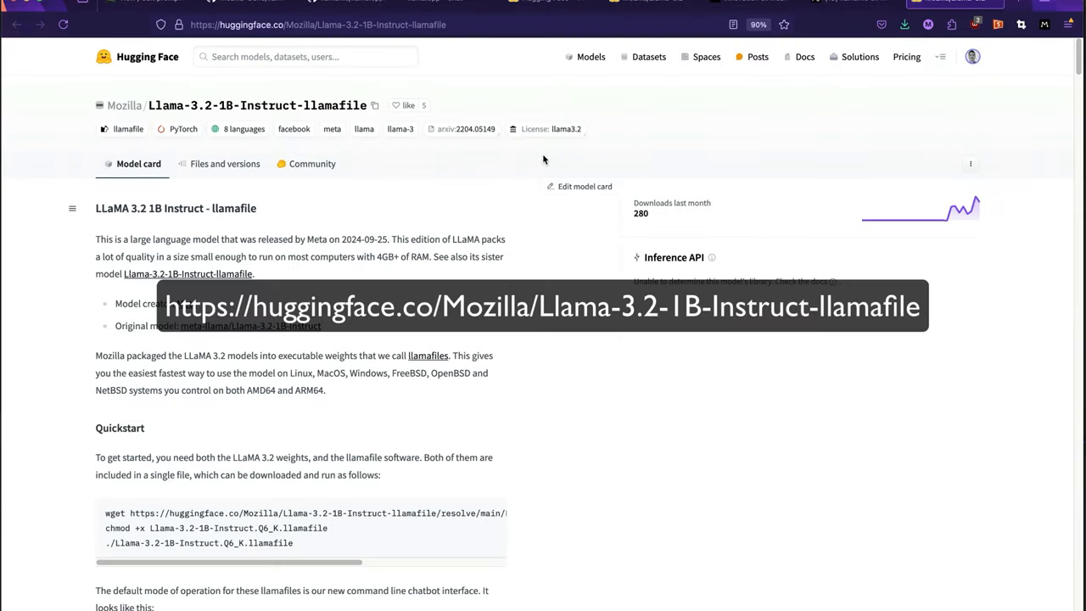
{"action": "mouse_move", "coordinate": [295, 256]}
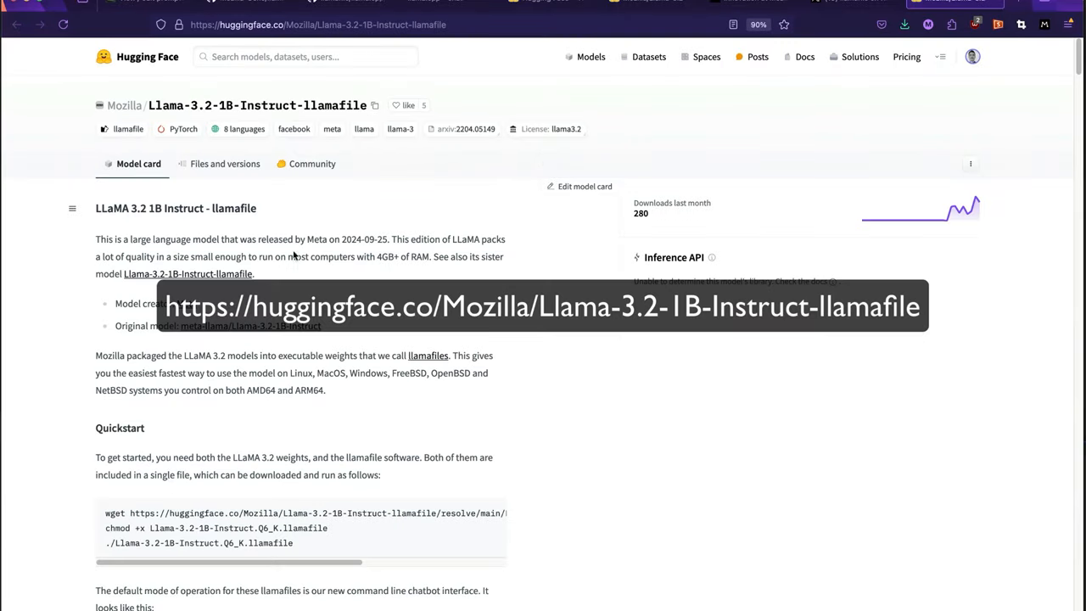
{"action": "scroll", "scroll_direction": "down", "scroll_amount": 3}
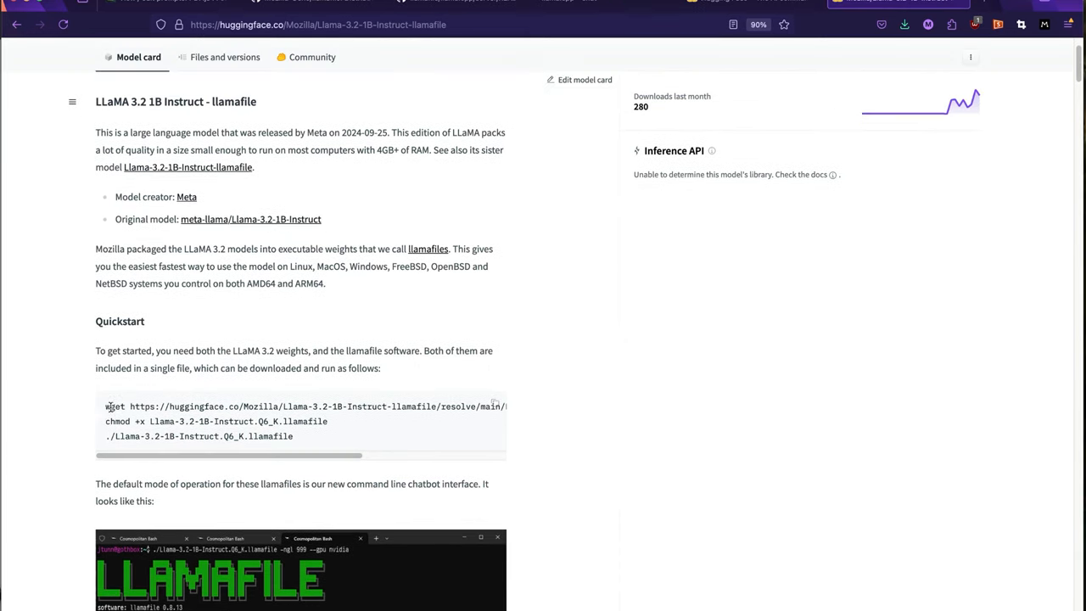
{"action": "left_click_drag", "start_coordinate": [105, 405], "coordinate": [390, 421]}
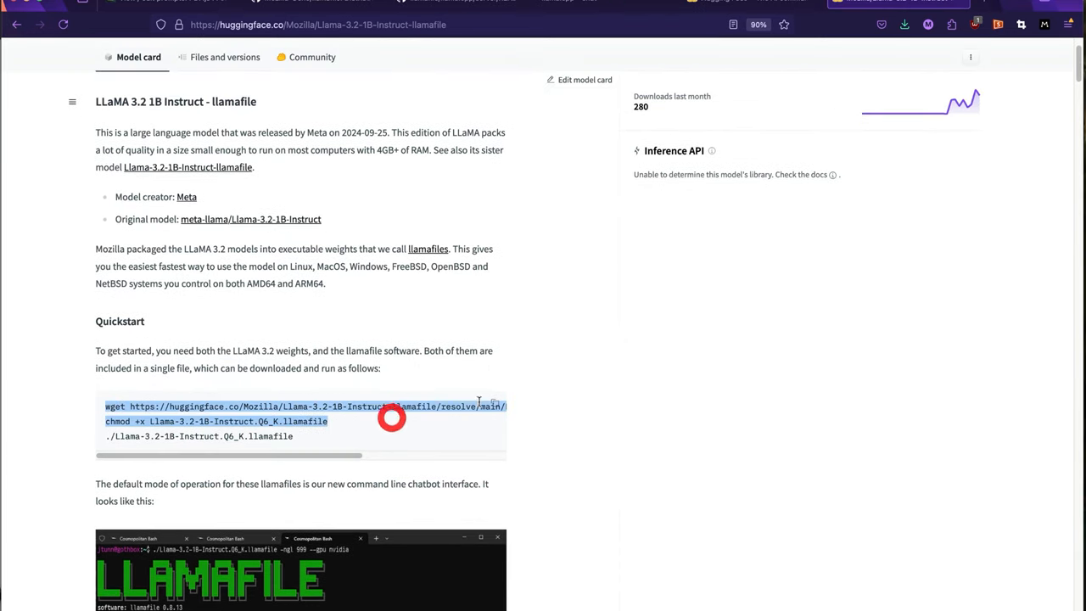
{"action": "left_click", "coordinate": [479, 406]}
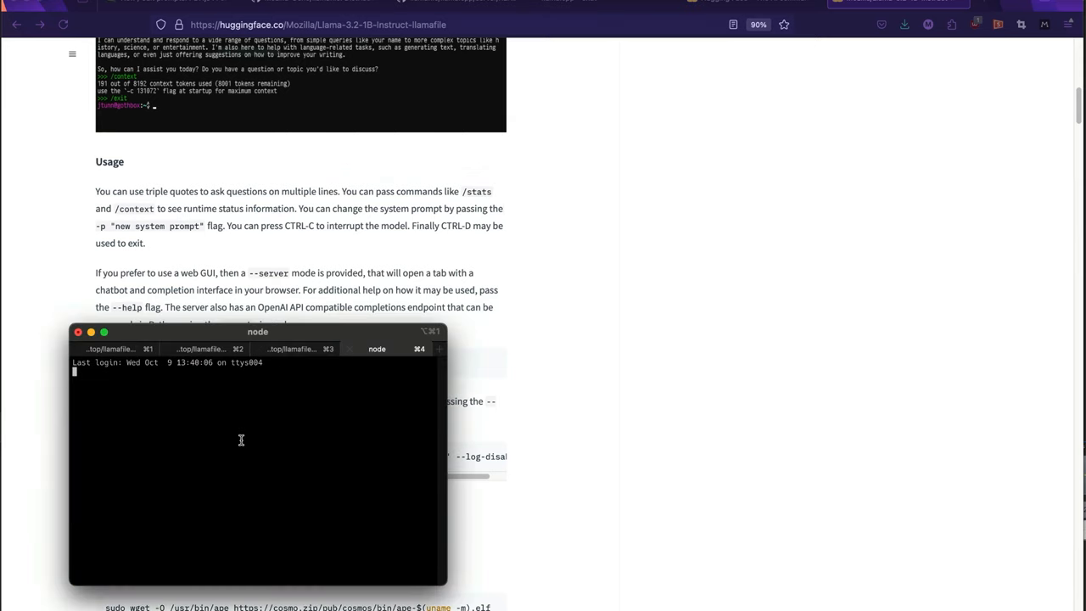
Step: Change directory to /Users/mheavers/Desktop/llamafile and return to the Quickstart commands
{"action": "type", "text": "cd /Users/mheavers/Desktop/llamafile"}
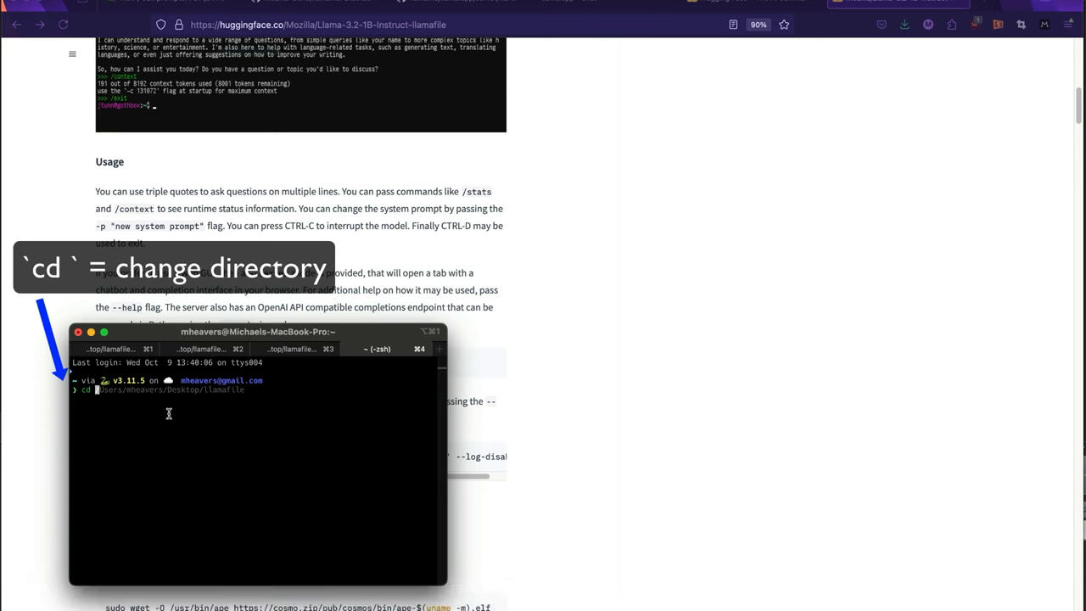
{"action": "key", "text": "cmd+tab"}
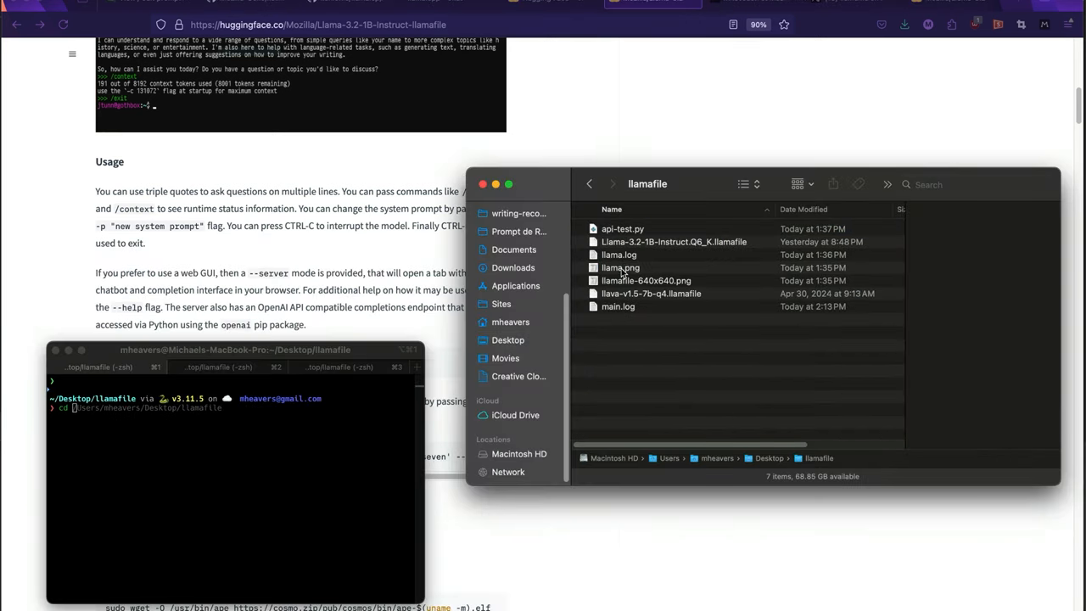
{"action": "left_click", "coordinate": [589, 183]}
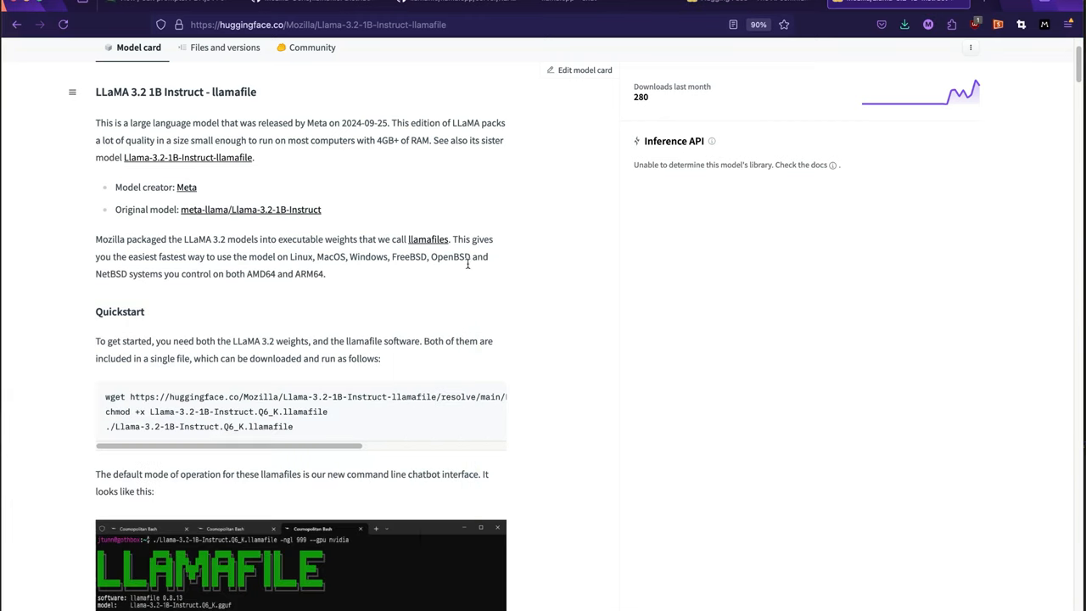
{"action": "mouse_move", "coordinate": [289, 322]}
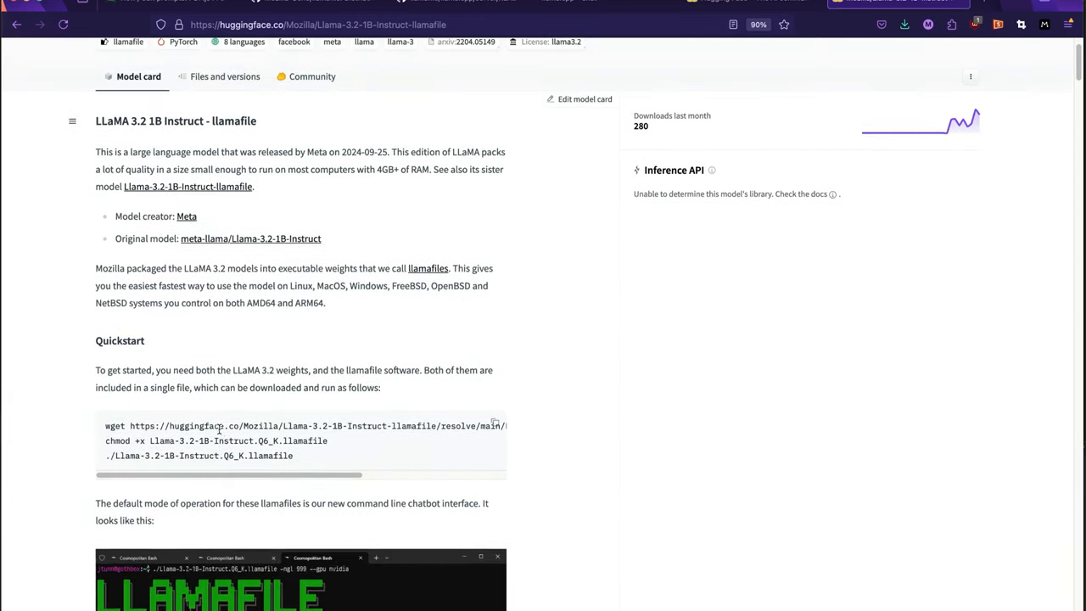
Step: Show the repository's file list with the BF16, F16 and Q6_K llamafiles
{"action": "left_click", "coordinate": [223, 76]}
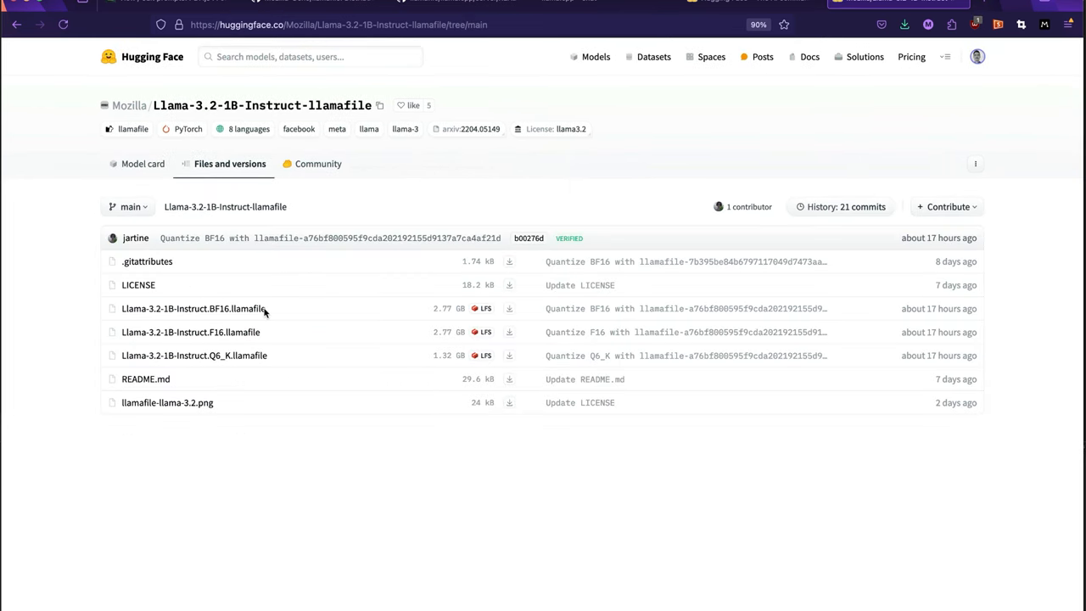
{"action": "mouse_move", "coordinate": [509, 309]}
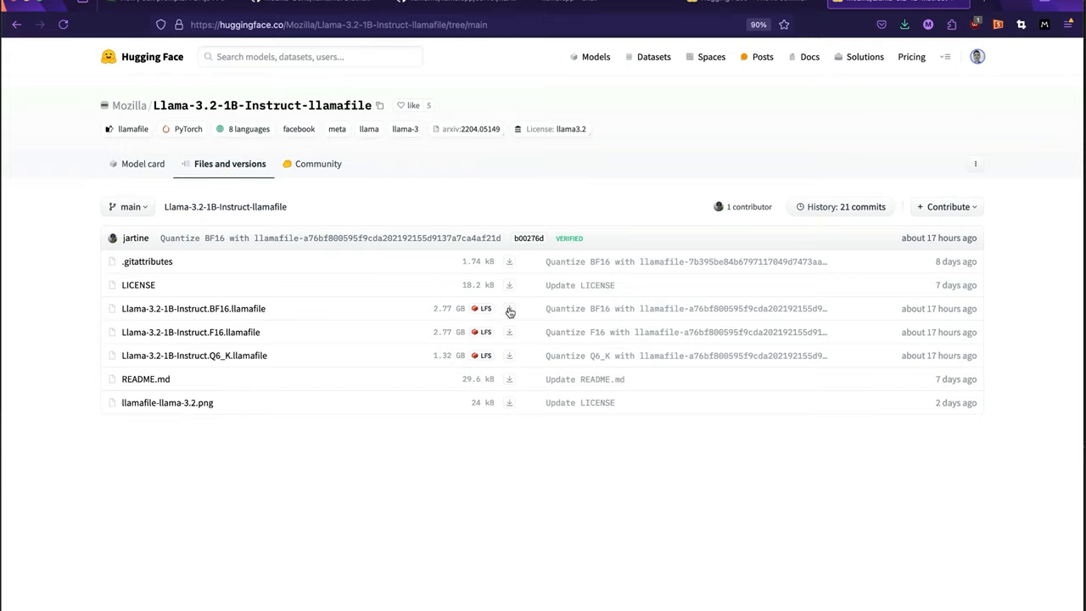
{"action": "mouse_move", "coordinate": [517, 390]}
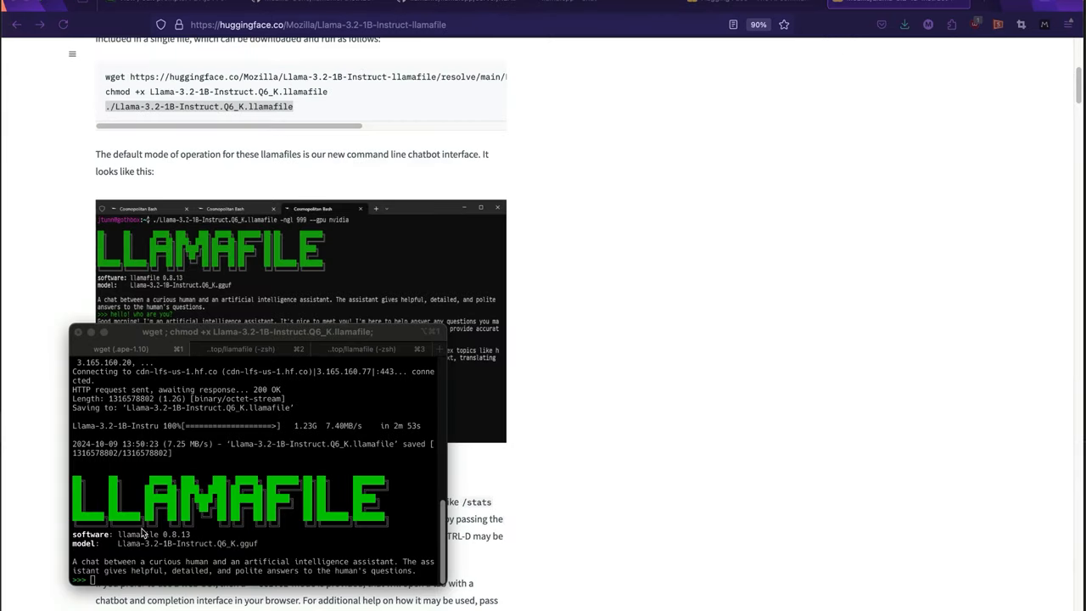
Step: Begin a message 'tell' at the launched Q6_K llamafile chat prompt
{"action": "type", "text": "tell"}
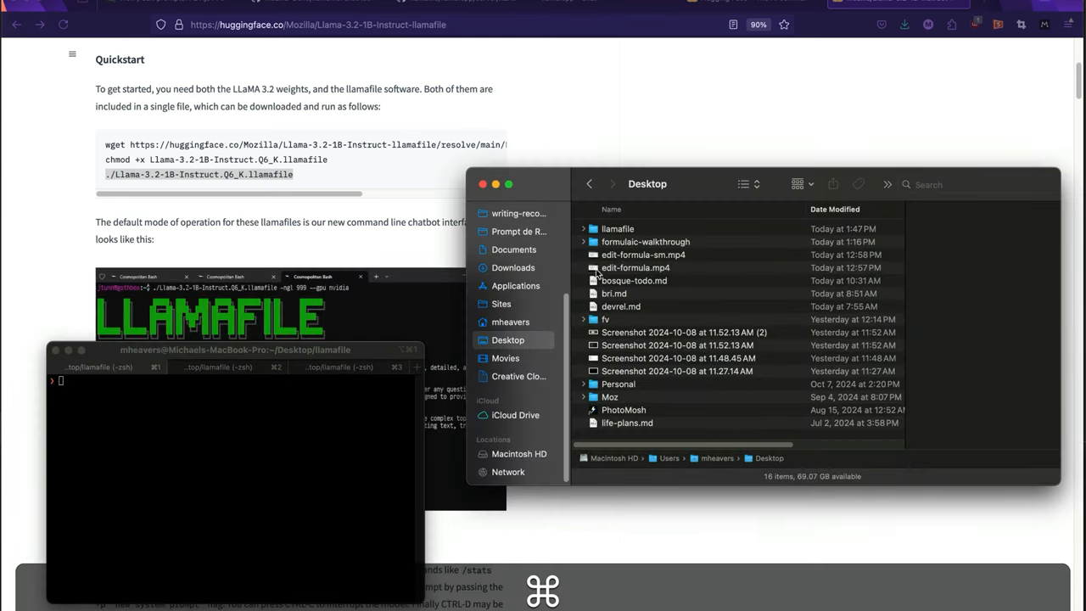
Step: Enter the Desktop llamafile folder and select the 1.32 GB Q6_K llamafile
{"action": "double_click", "coordinate": [618, 227]}
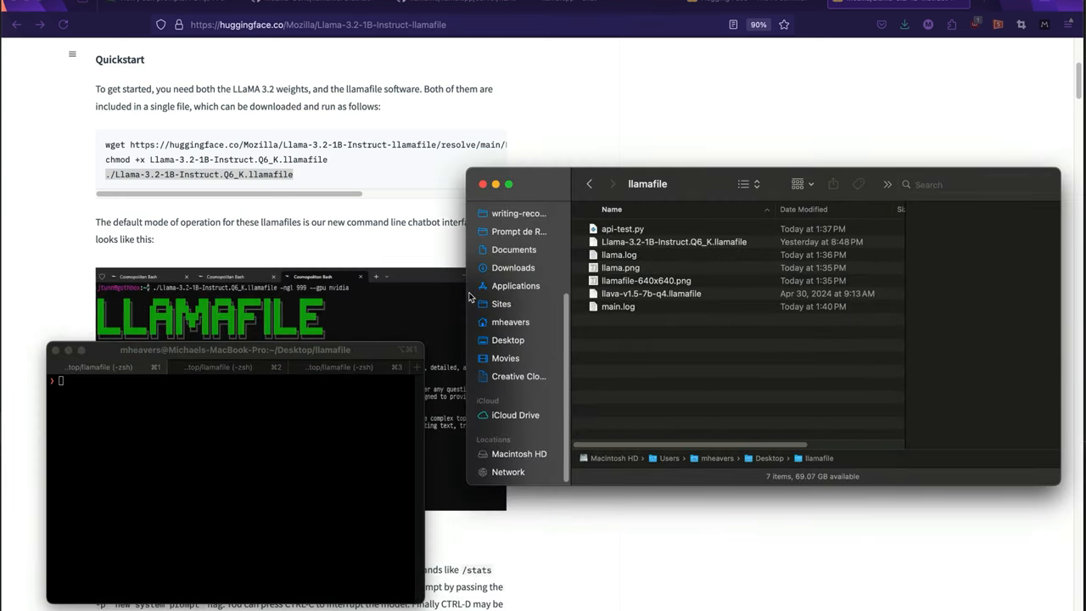
{"action": "mouse_move", "coordinate": [132, 163]}
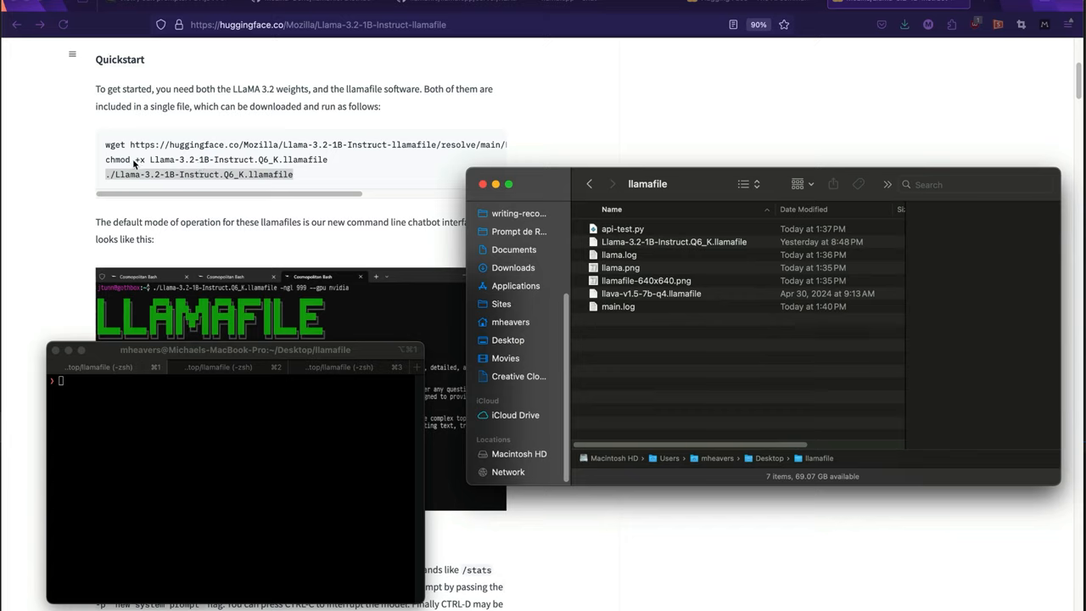
{"action": "mouse_move", "coordinate": [653, 258]}
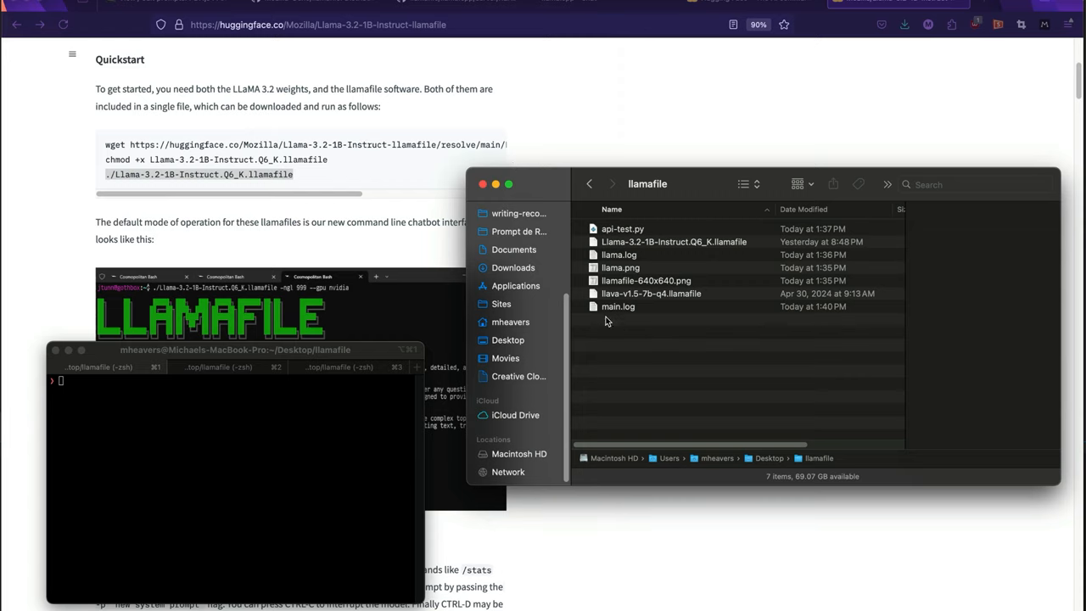
{"action": "left_click", "coordinate": [674, 241]}
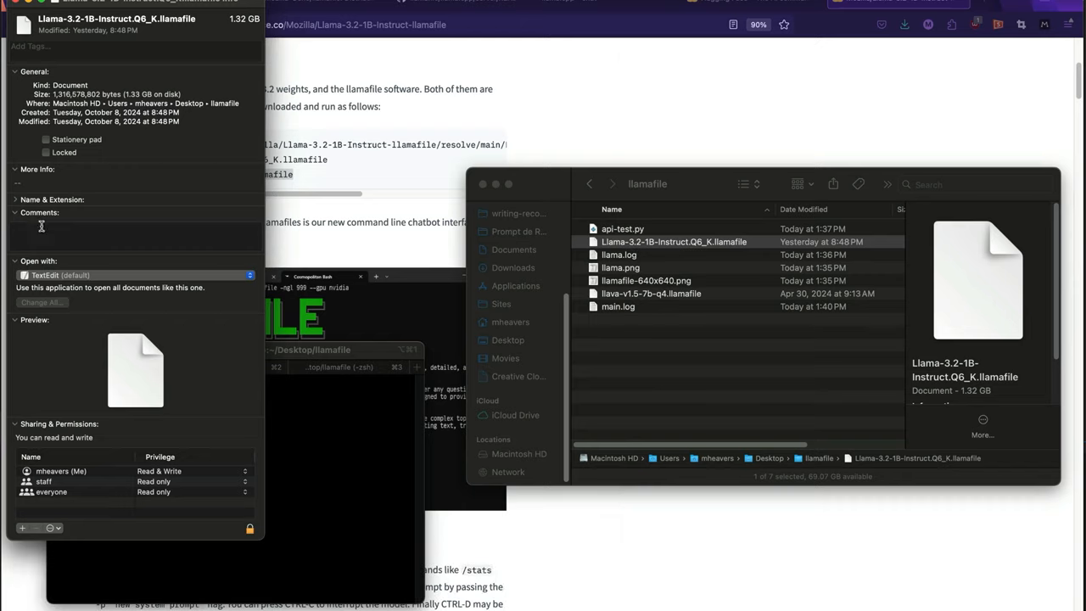
{"action": "mouse_move", "coordinate": [41, 227]}
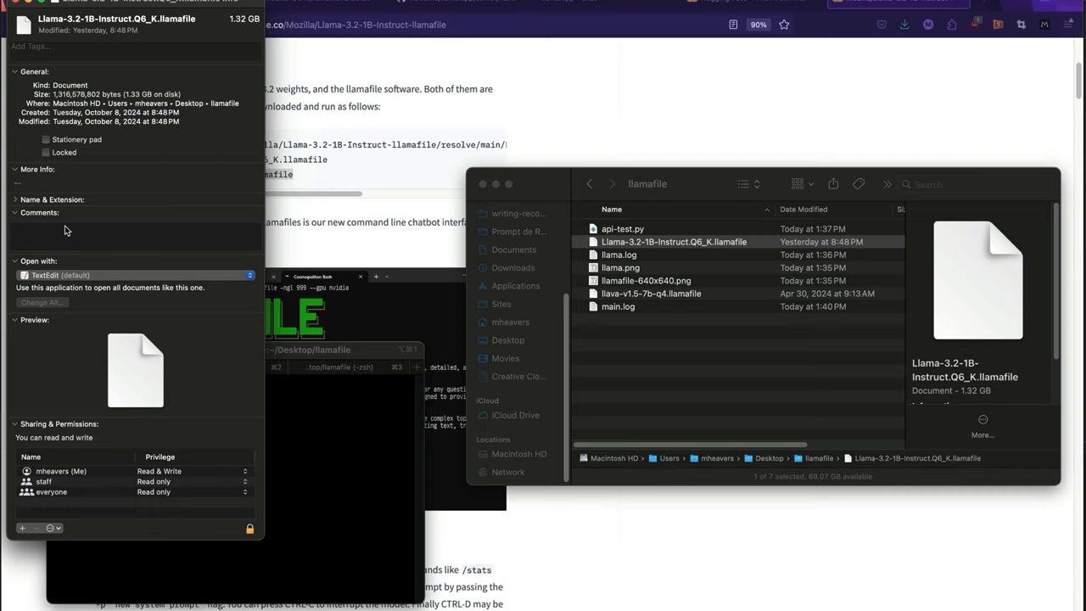
{"action": "mouse_move", "coordinate": [177, 489]}
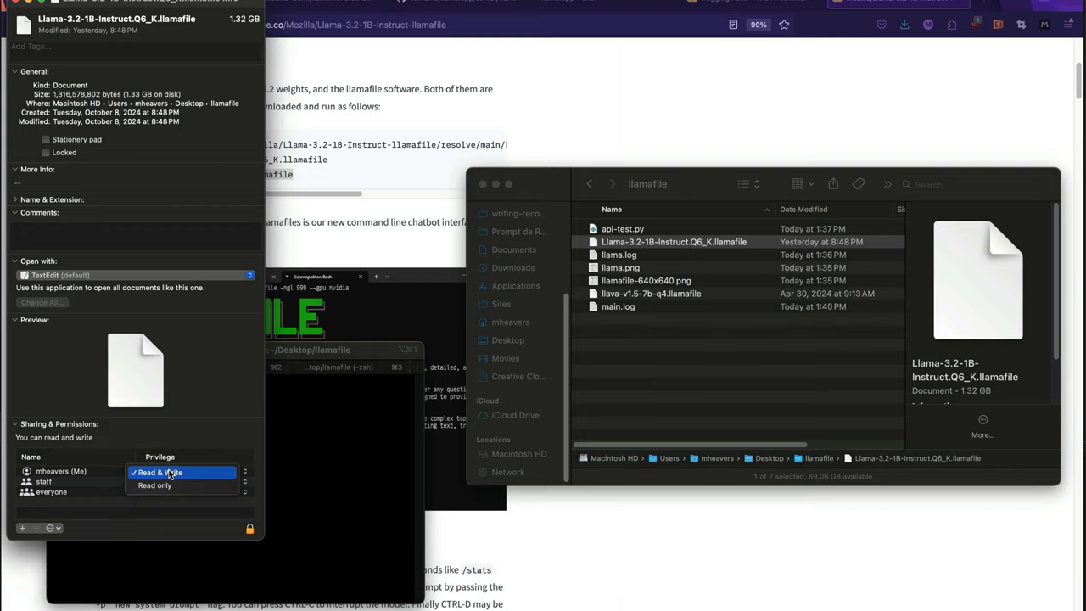
Step: Review the Privilege choices for my account and the staff group without changing them
{"action": "left_click", "coordinate": [155, 485]}
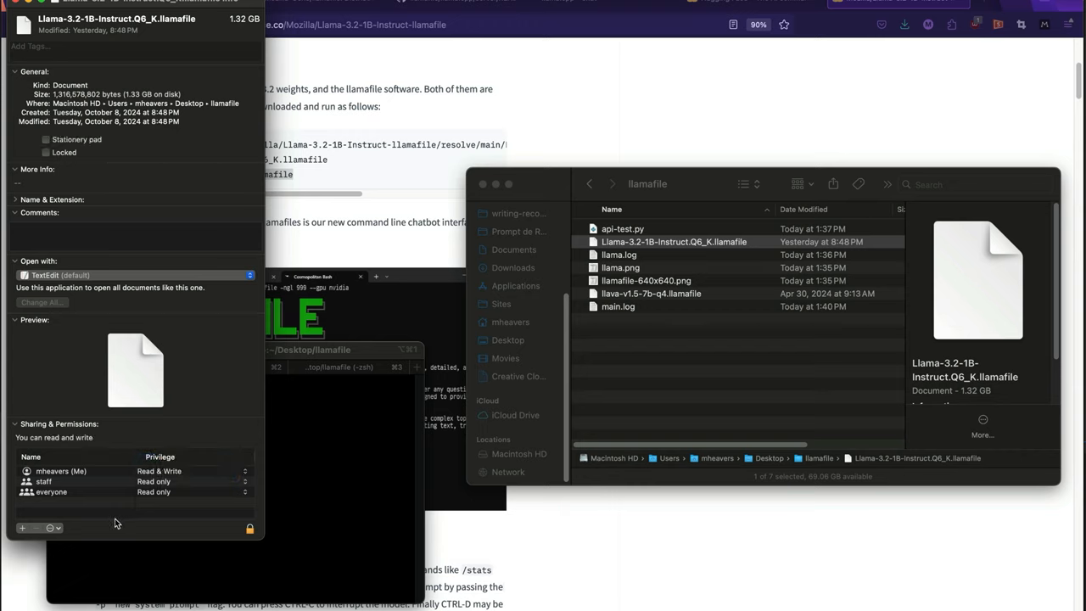
{"action": "left_click", "coordinate": [186, 482]}
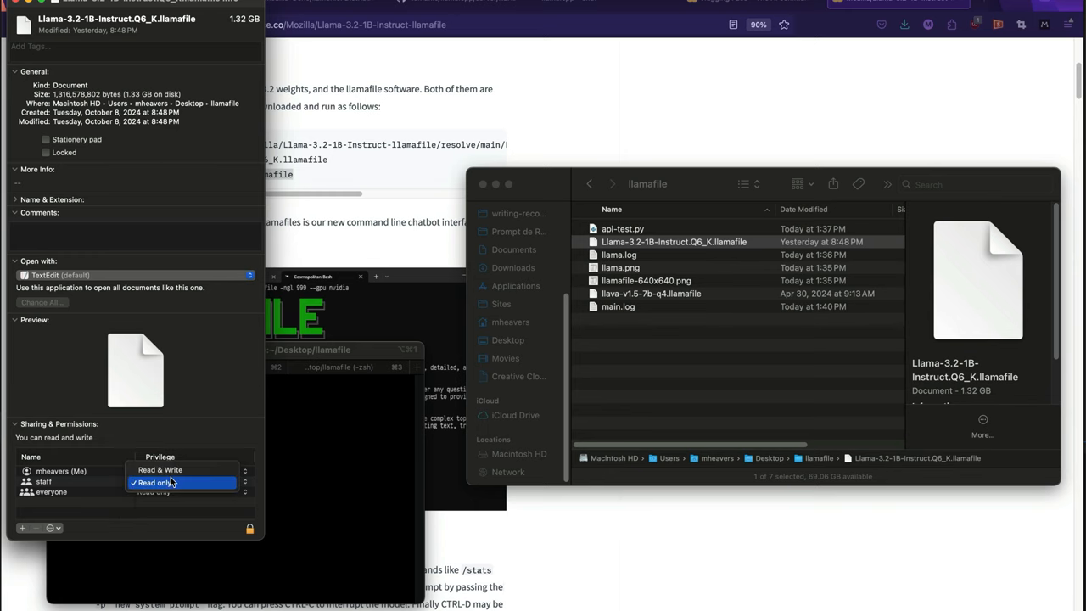
{"action": "left_click", "coordinate": [153, 481]}
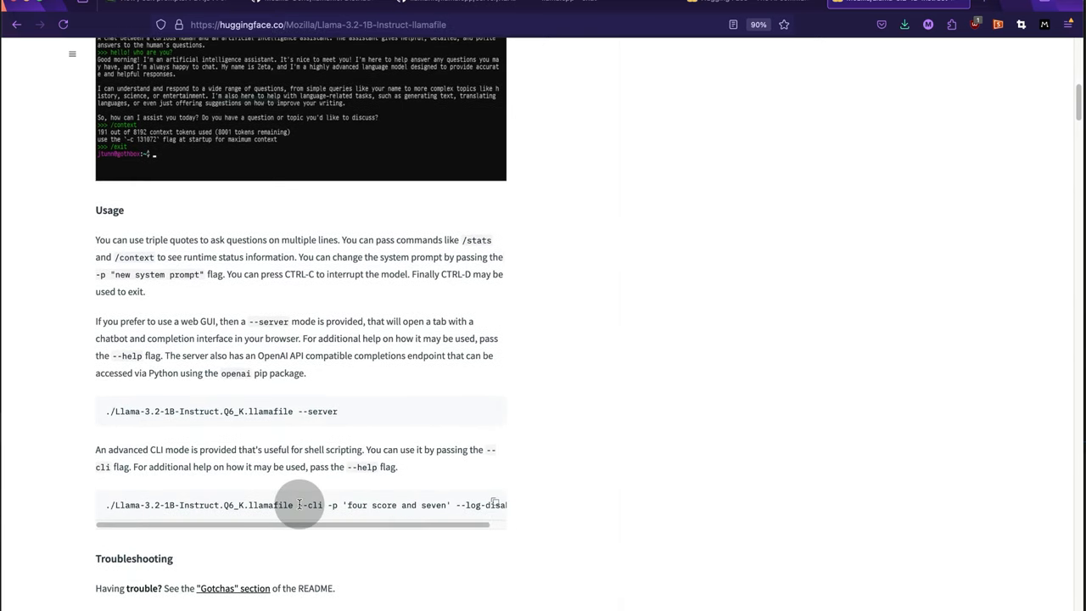
Step: Highlight the --cli flag in the advanced CLI example command under Usage
{"action": "double_click", "coordinate": [312, 506]}
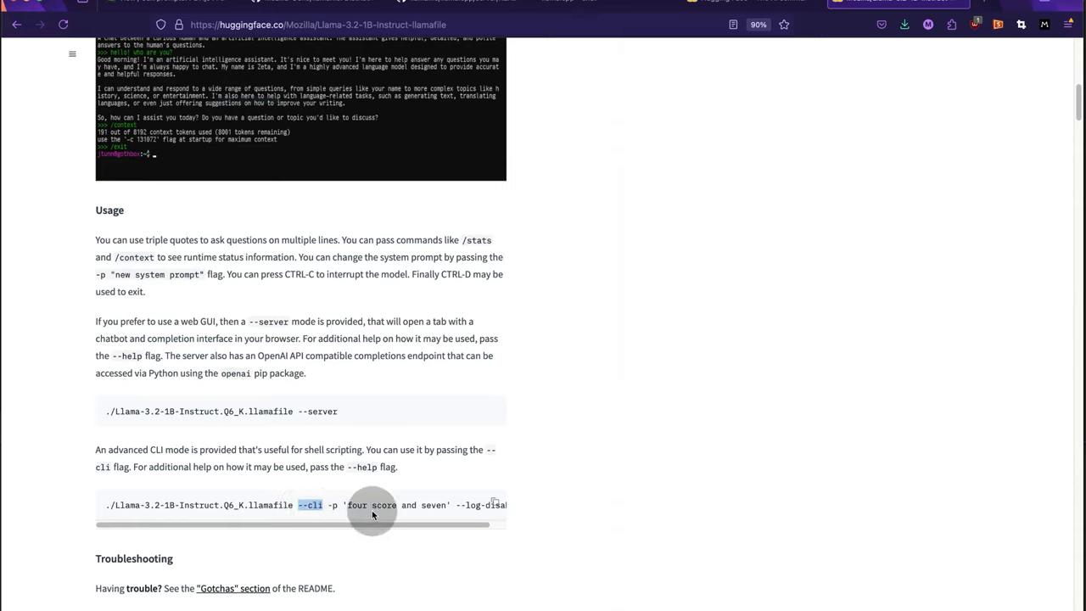
{"action": "mouse_move", "coordinate": [358, 496]}
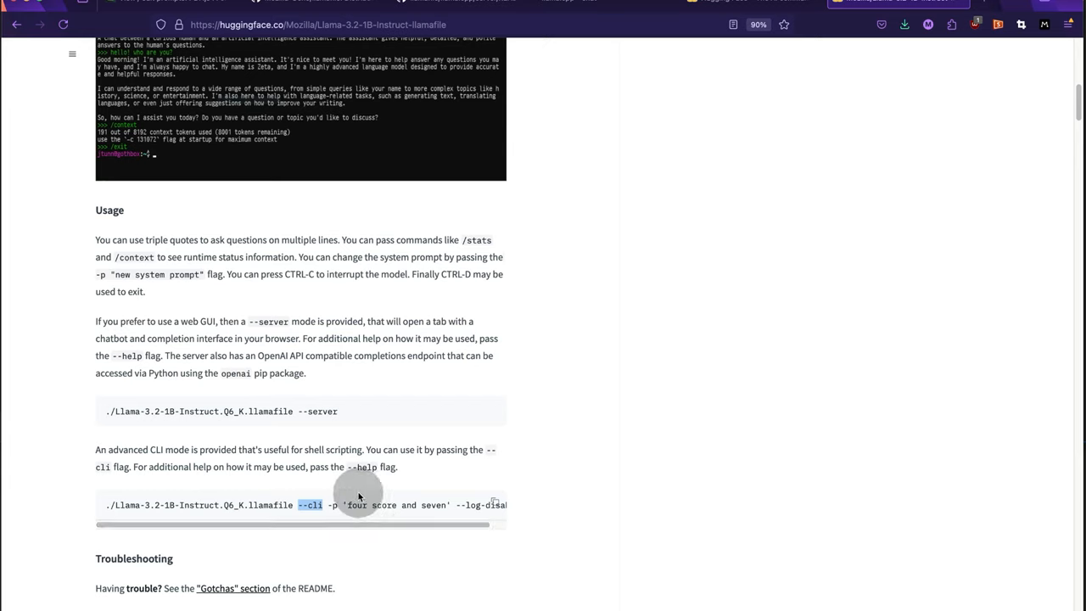
{"action": "mouse_move", "coordinate": [370, 448]}
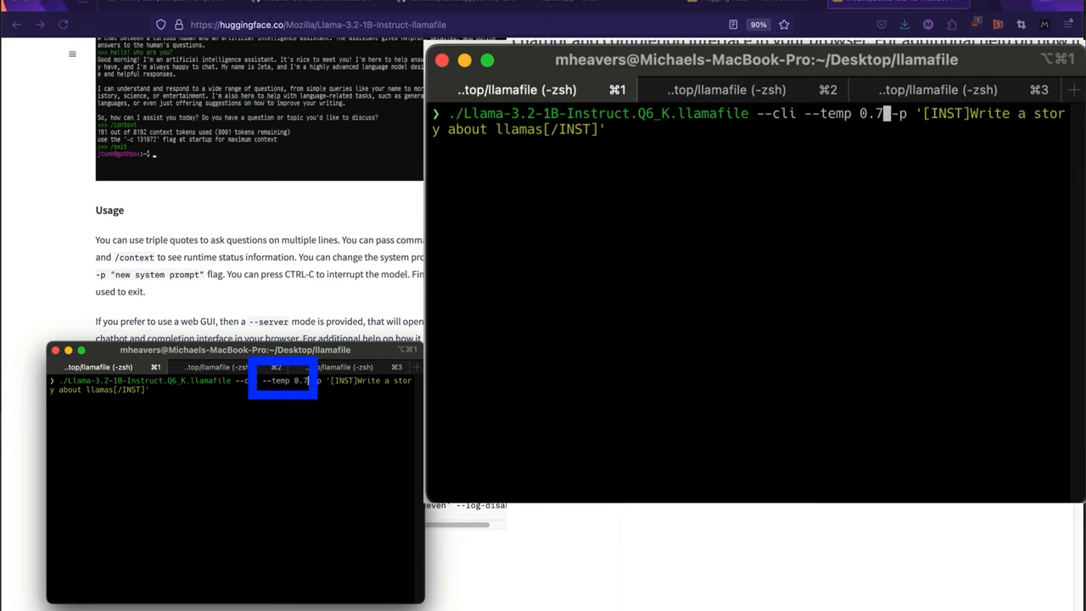
Step: Run the llamafile with --cli --temp 0.2 and the prompt 'Write a story about llamas. Keep it brief'
{"action": "type", "text": "0.2"}
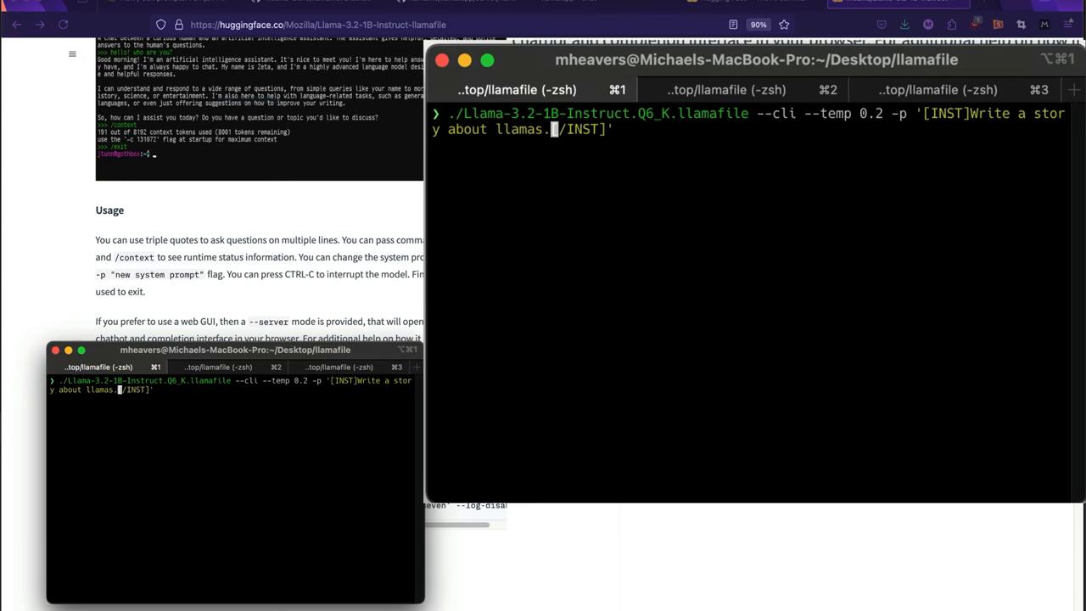
{"action": "type", "text": "Keep it brief"}
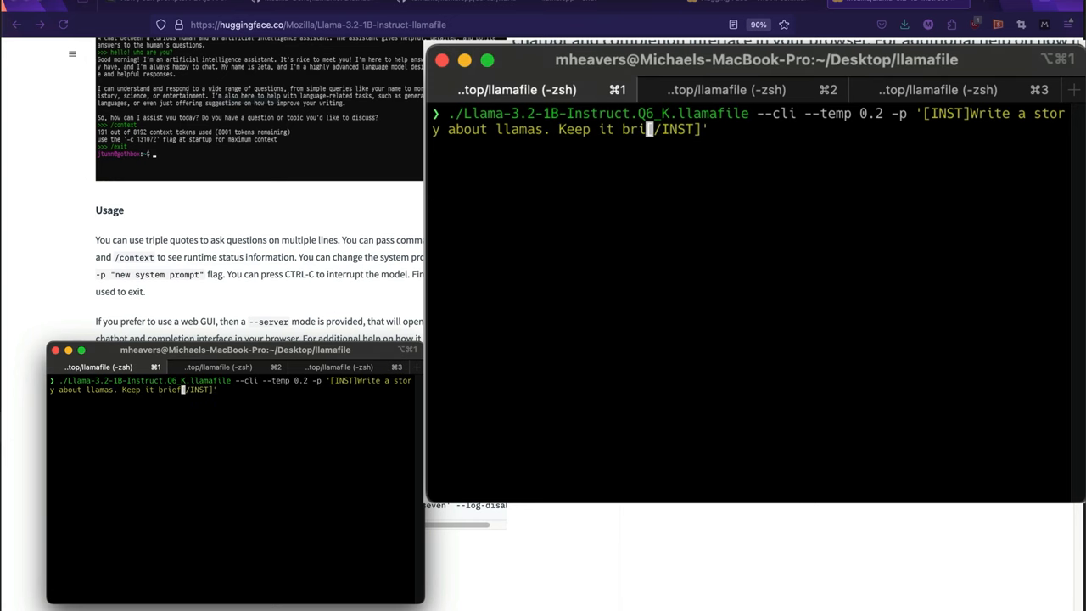
{"action": "key", "text": "Return"}
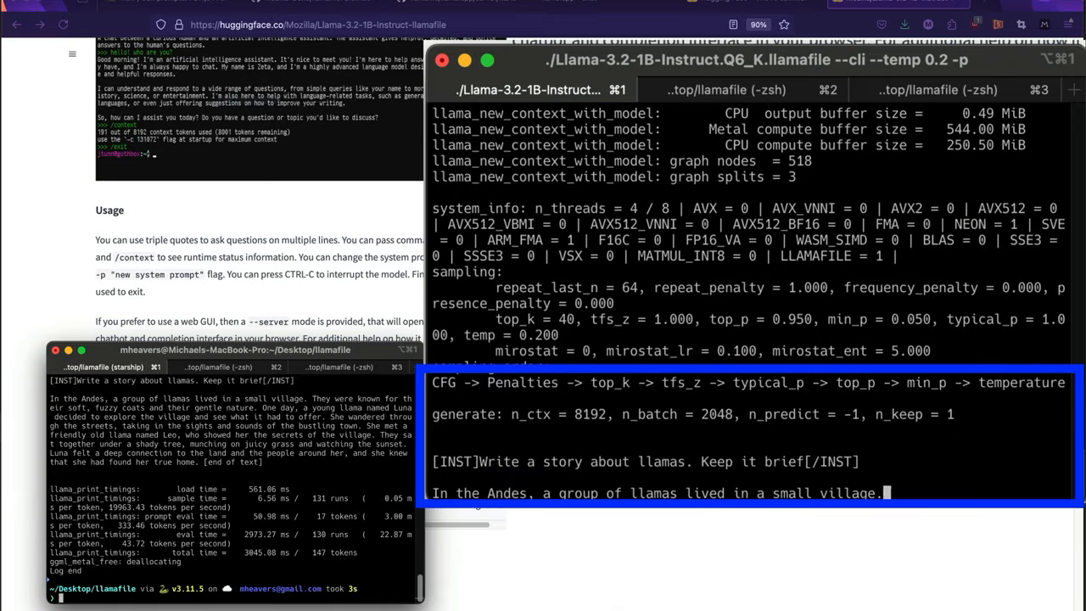